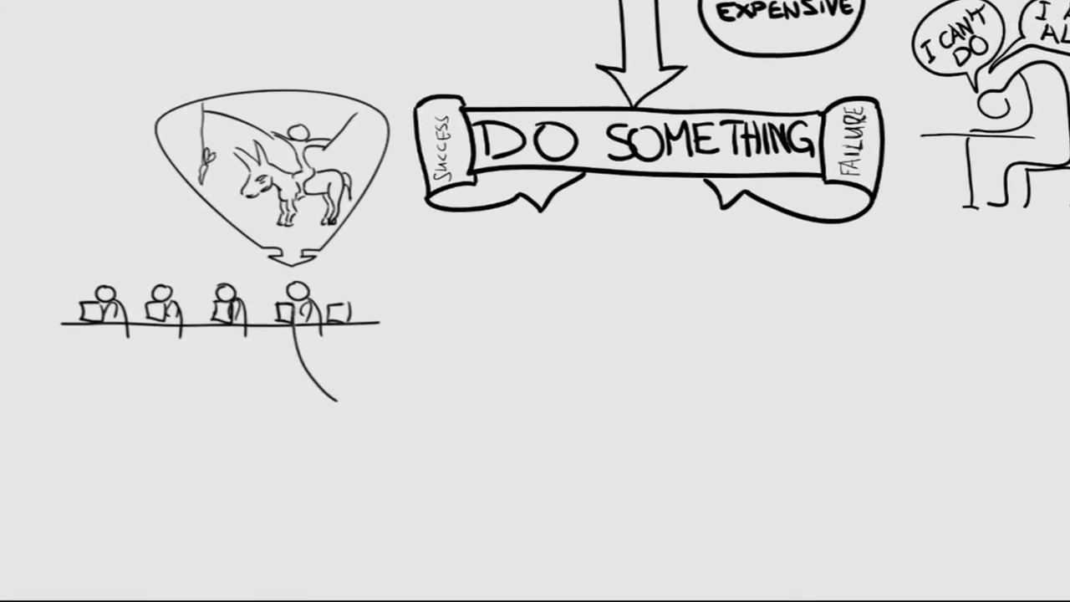
type("IF I DON'T")
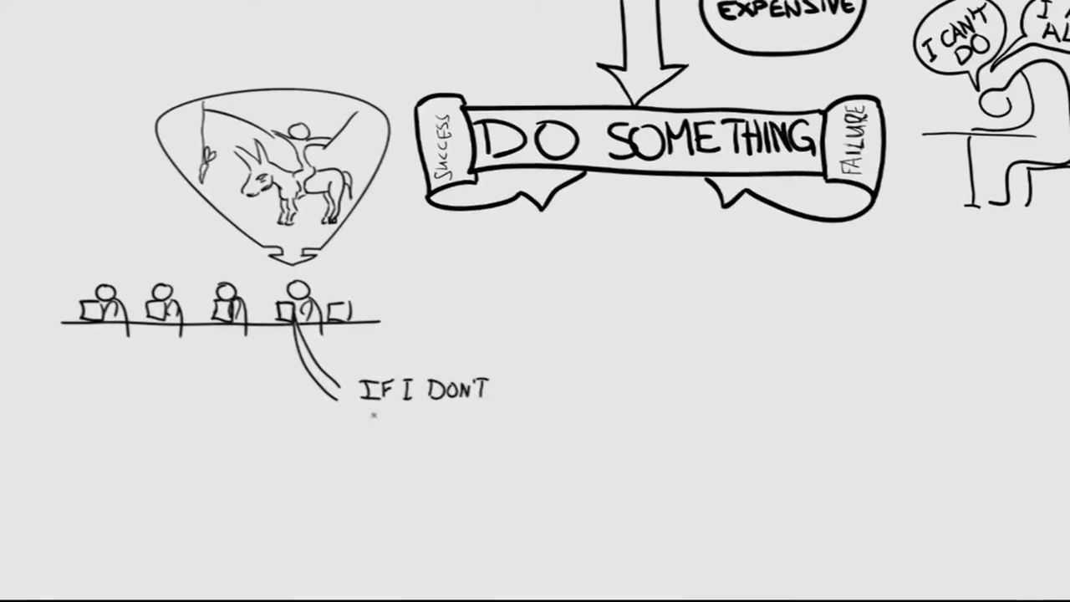